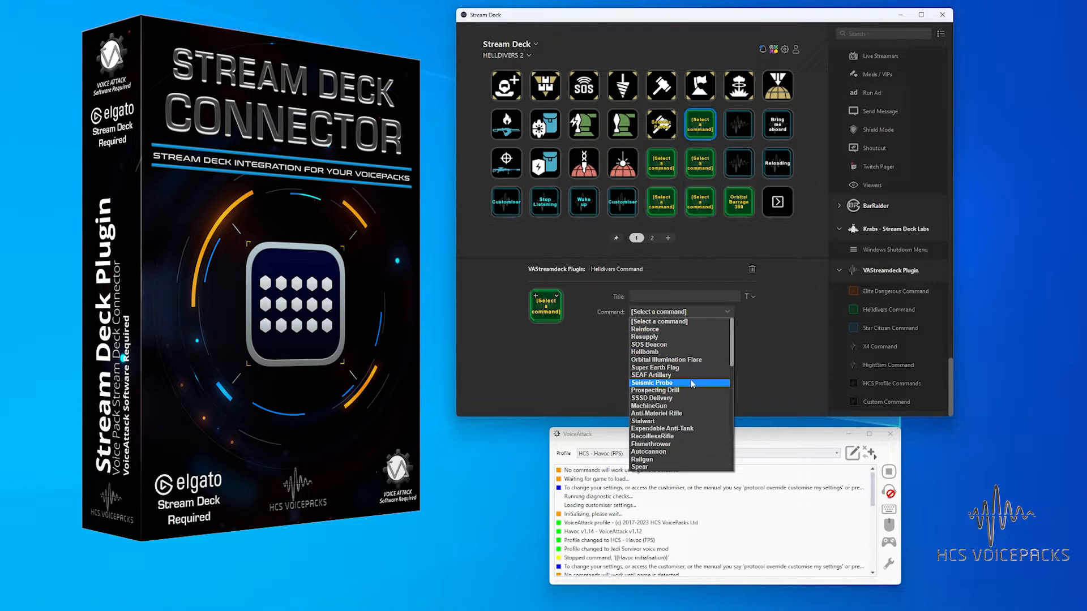
Assign Orbital EMS Strike to the unassigned Helldivers 2 key.
scroll(down, 3)
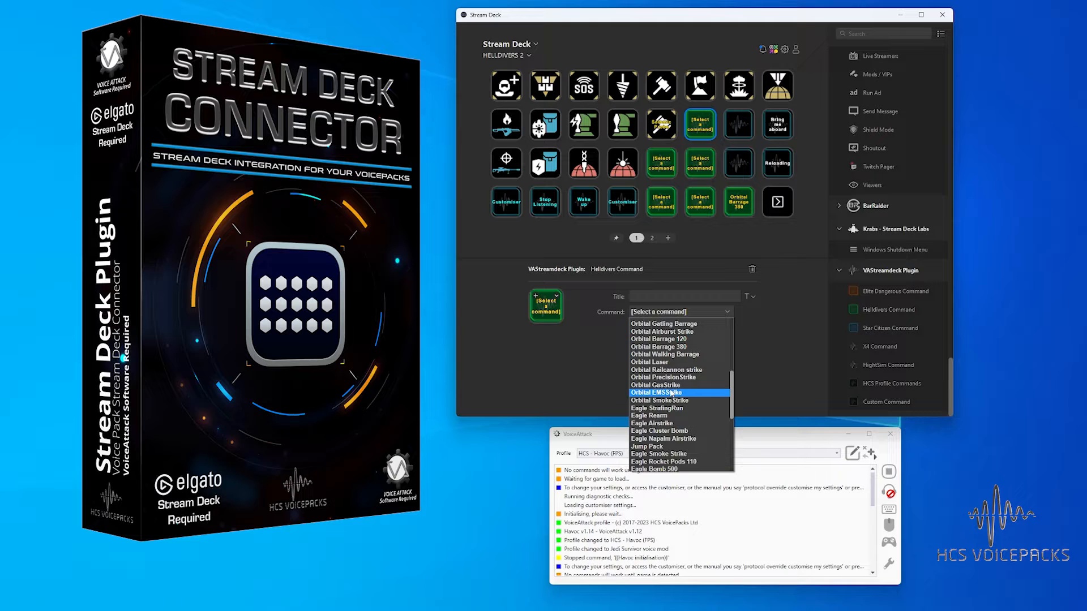
click(657, 392)
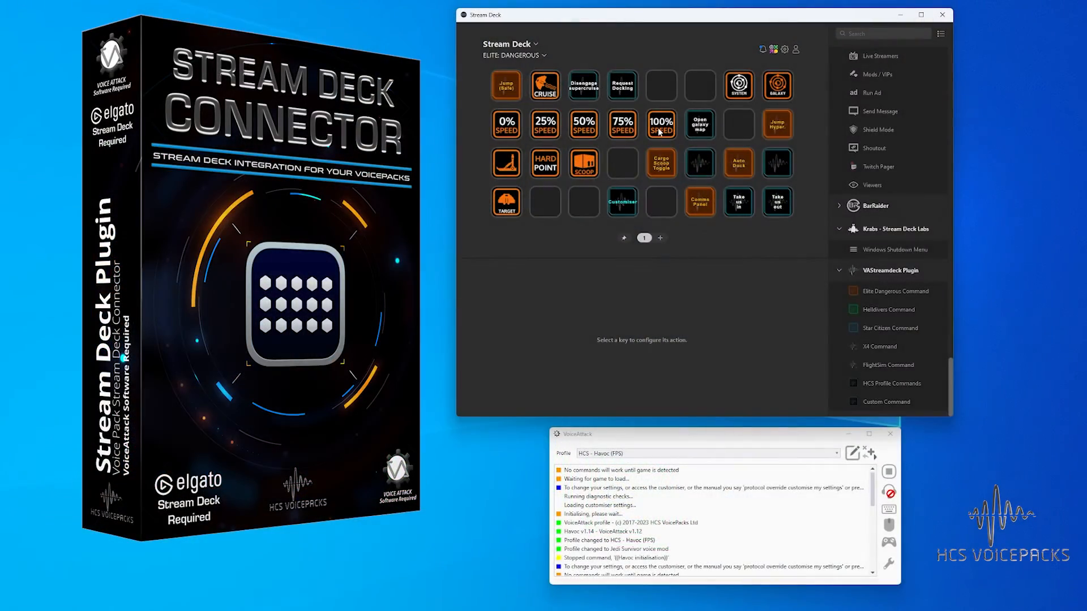
Inspect the Cargo Scoop Toggle key's command and bring up the profile list.
click(660, 163)
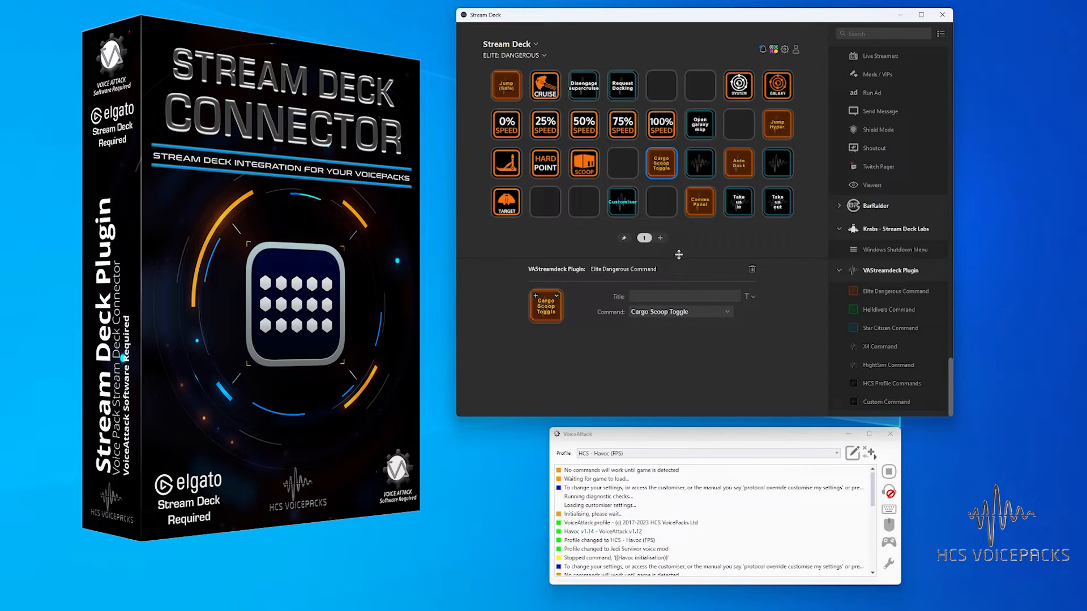
mouse_move(669, 317)
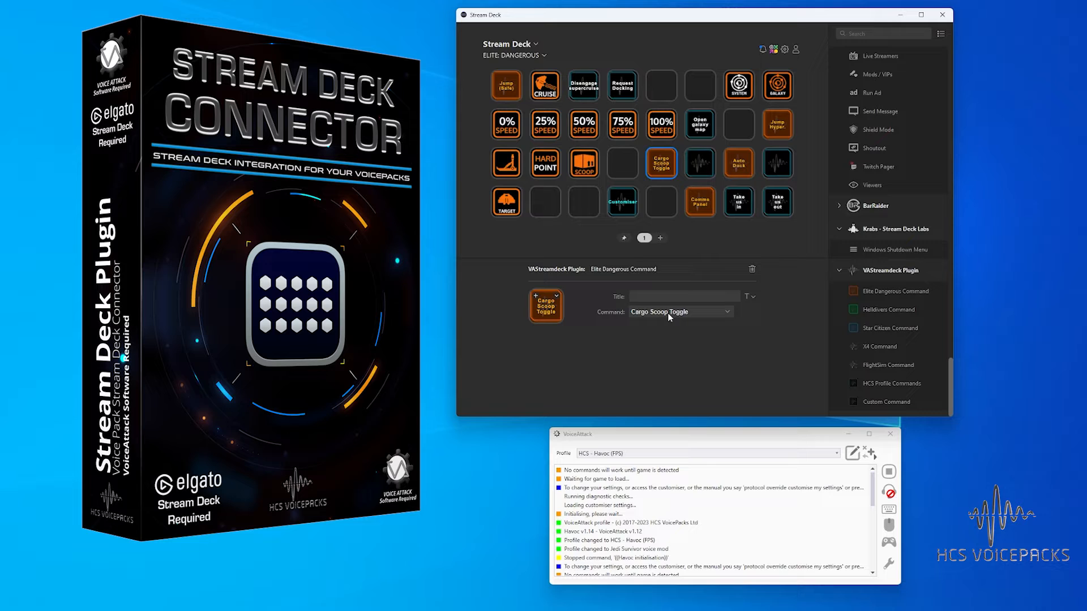
mouse_move(583, 153)
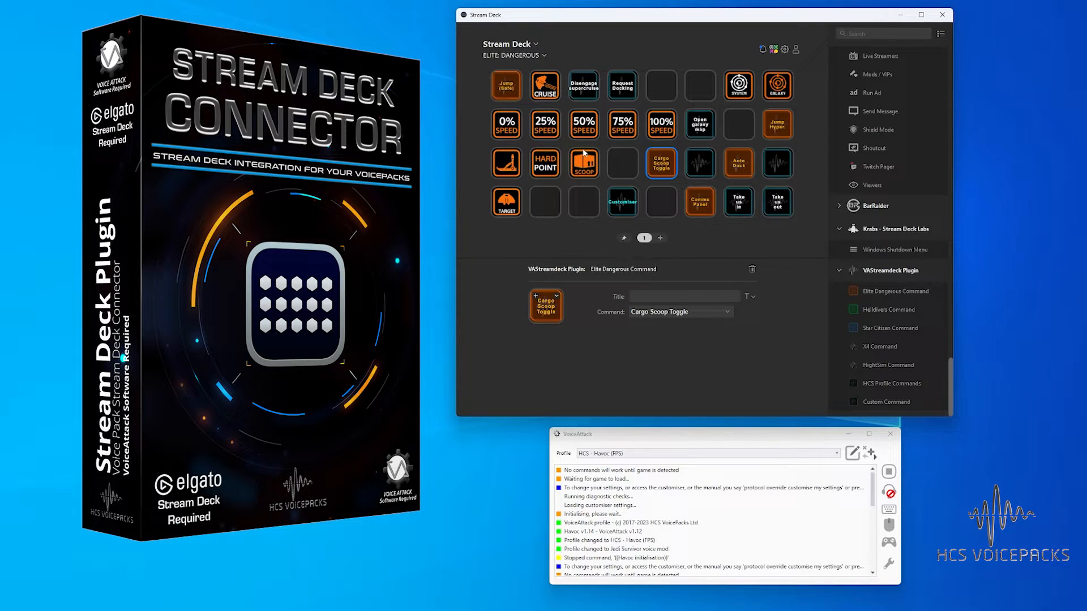
click(512, 55)
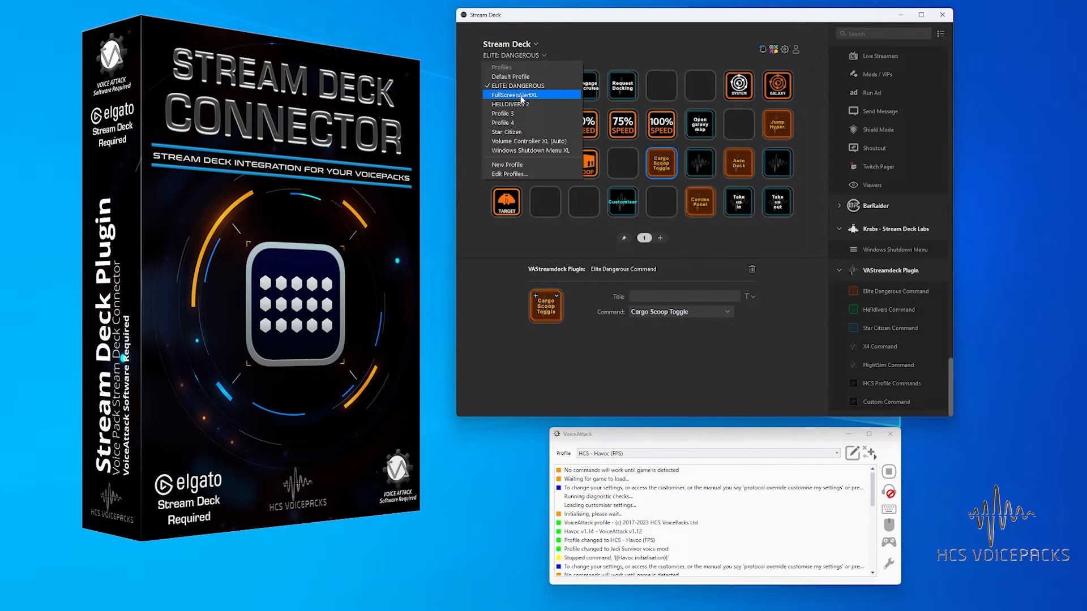
In the Star Citizen profile, add a Custom Command key with command 'Open mobiglass'.
click(506, 132)
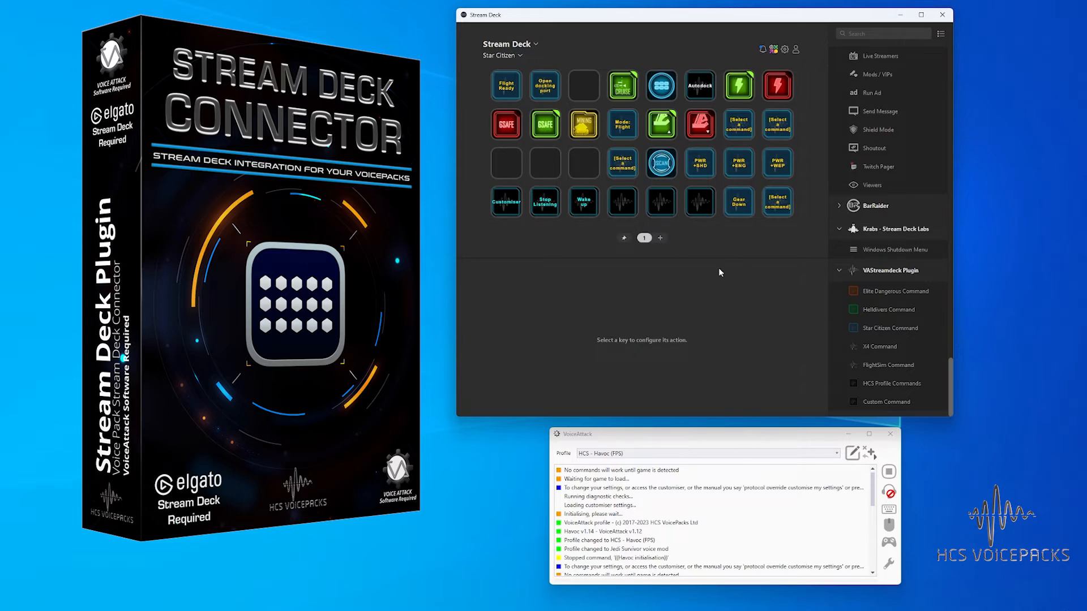
mouse_move(882, 389)
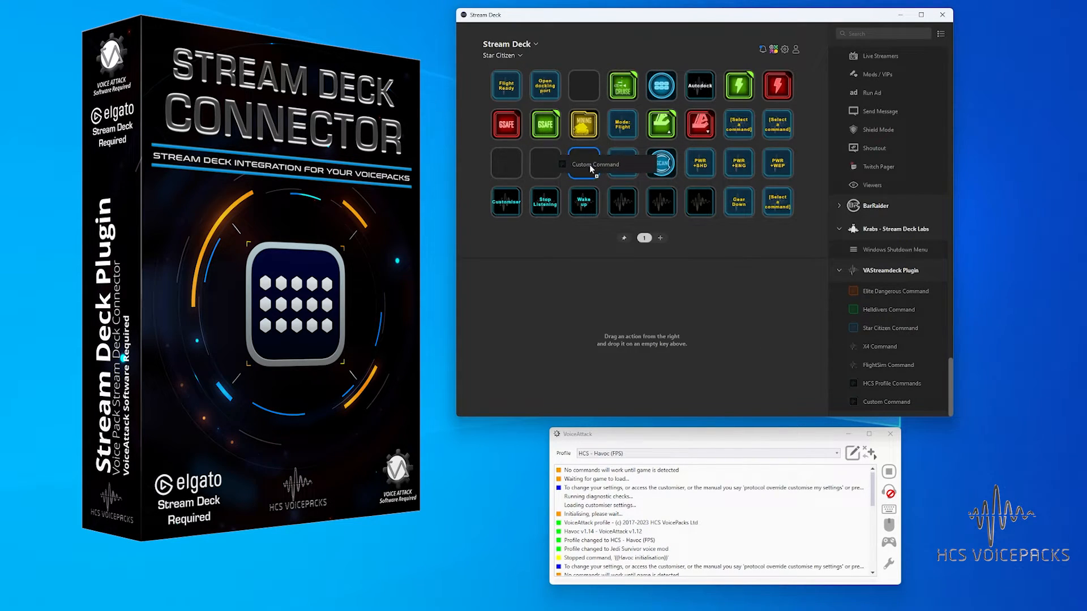
click(583, 164)
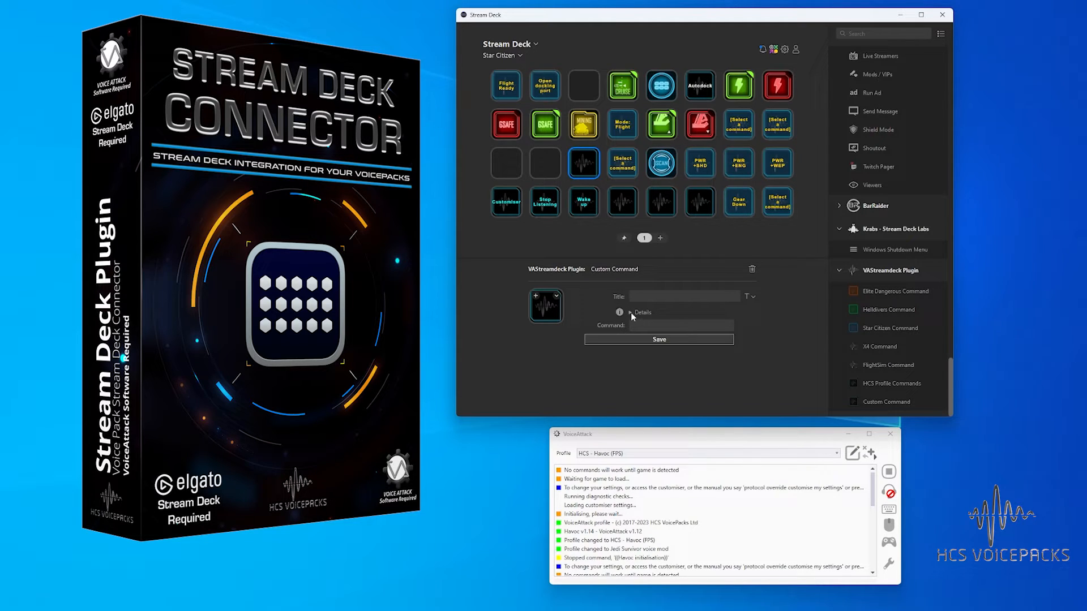
click(630, 312)
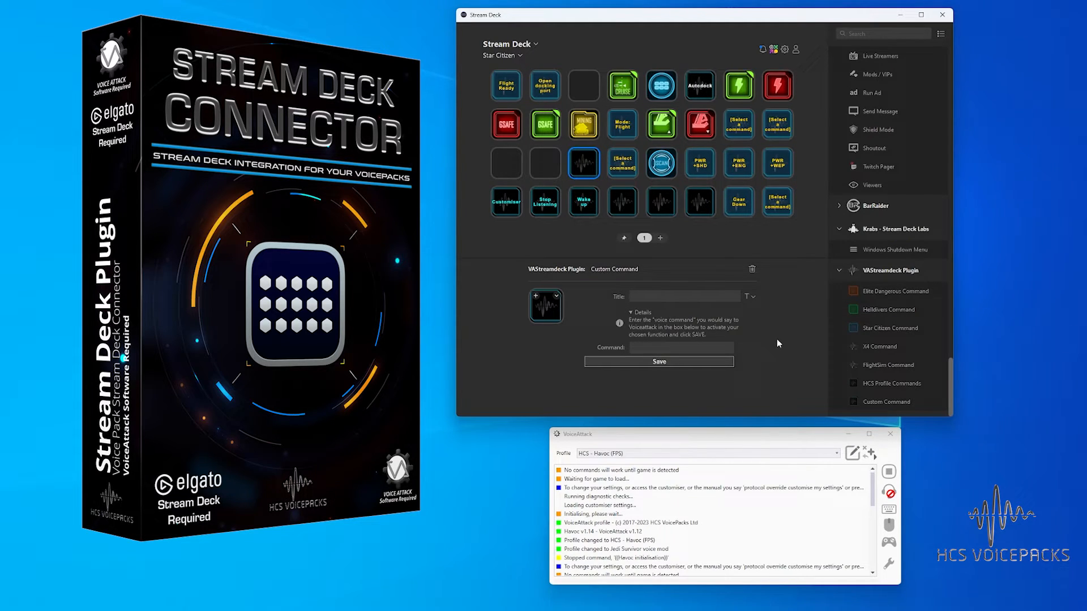
text(Open mobiglass)
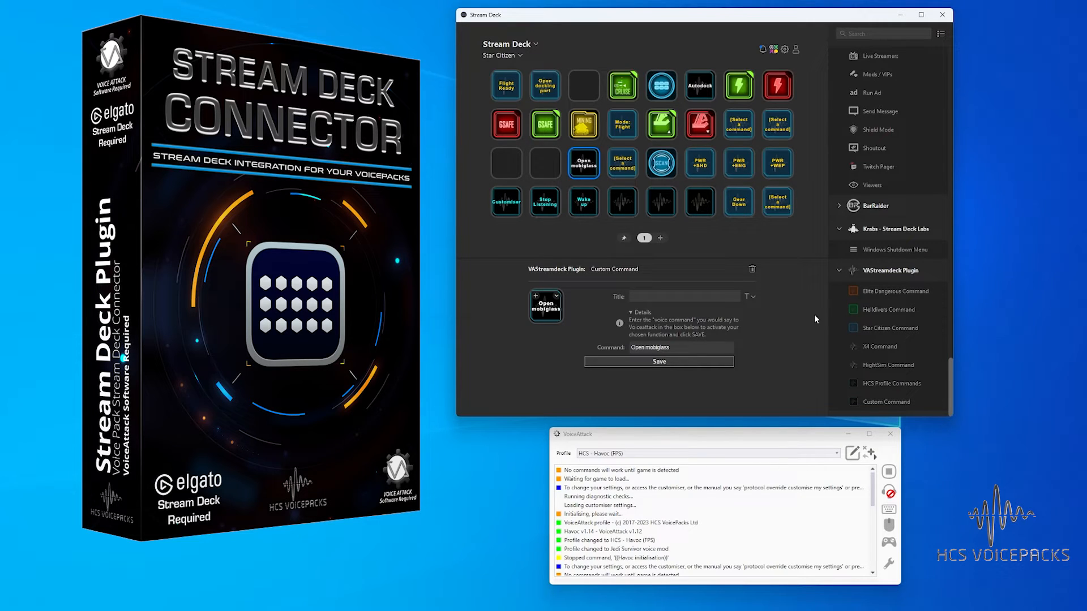
mouse_move(790, 312)
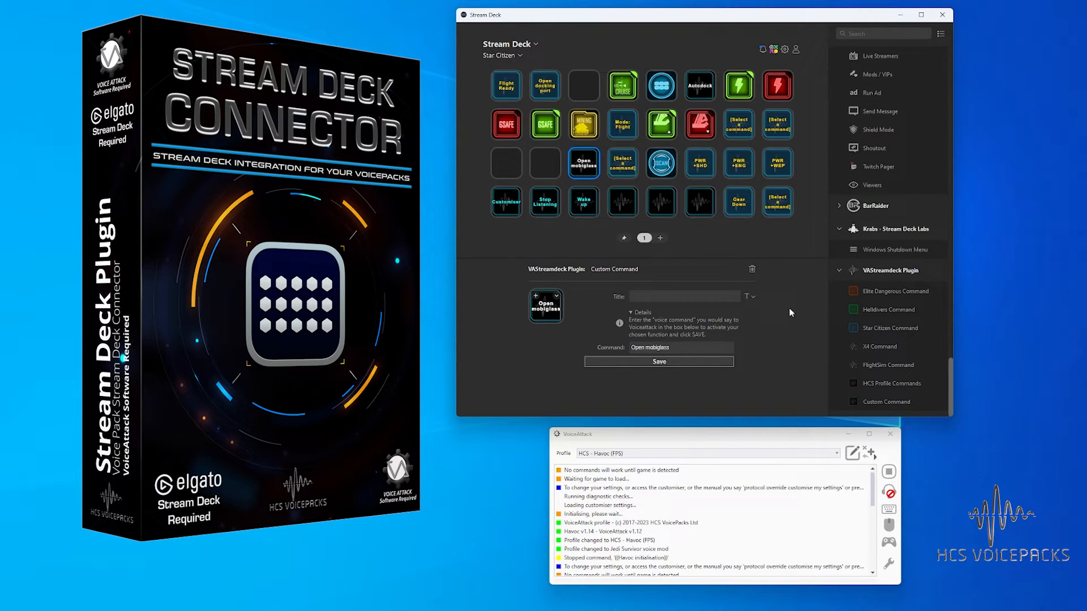
click(639, 312)
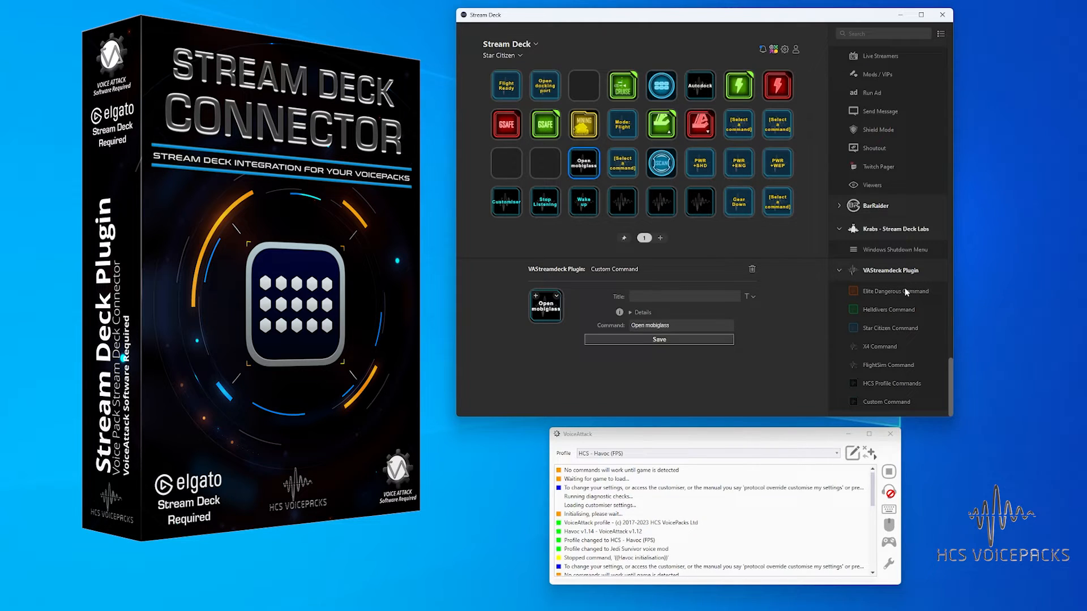
Add an unassigned Star Citizen Command key, then switch to the Helldivers 2 profile.
click(545, 163)
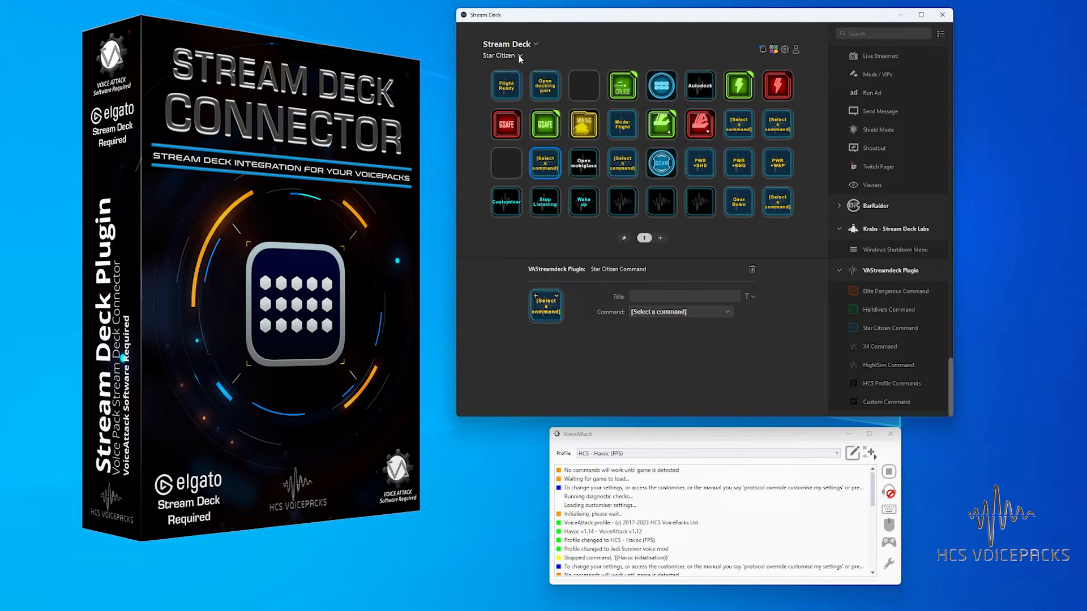
click(503, 55)
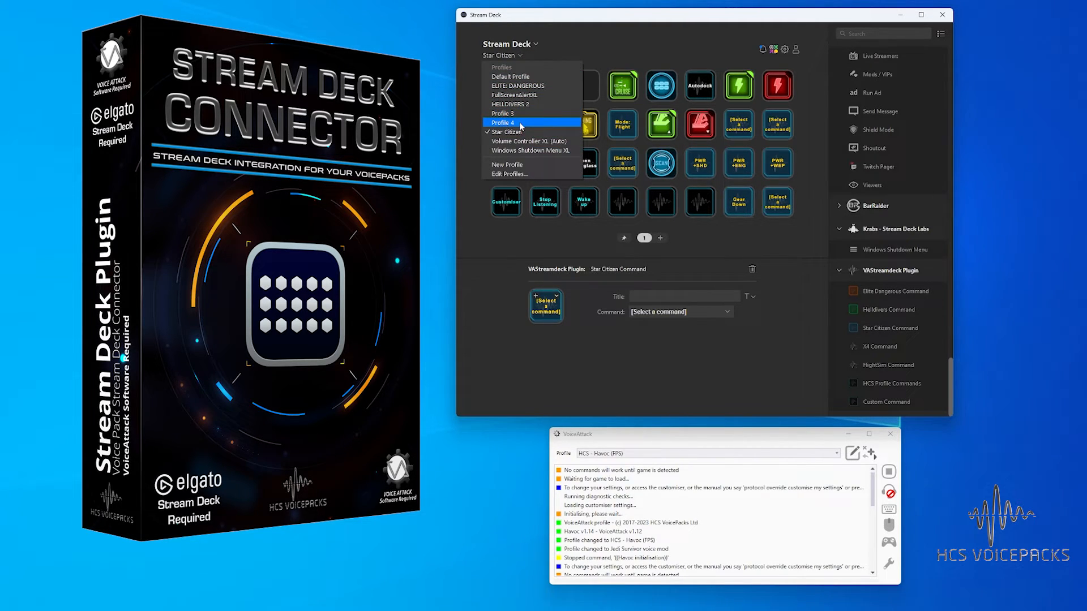
click(510, 104)
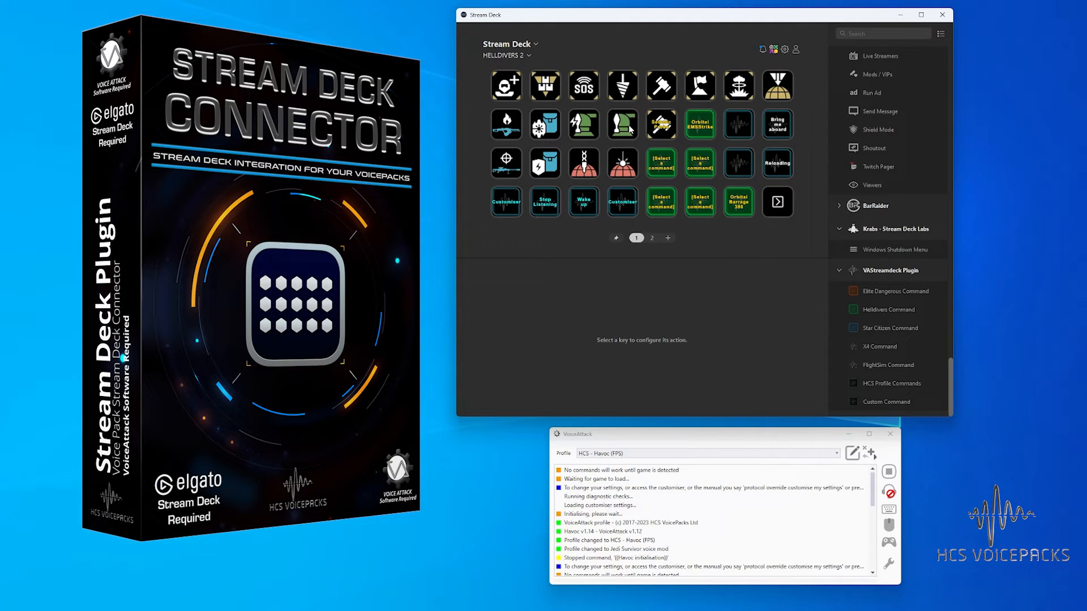
Check the EMS Mortar Sentry key, then view Elite Dangerous and Star Citizen profiles.
click(583, 124)
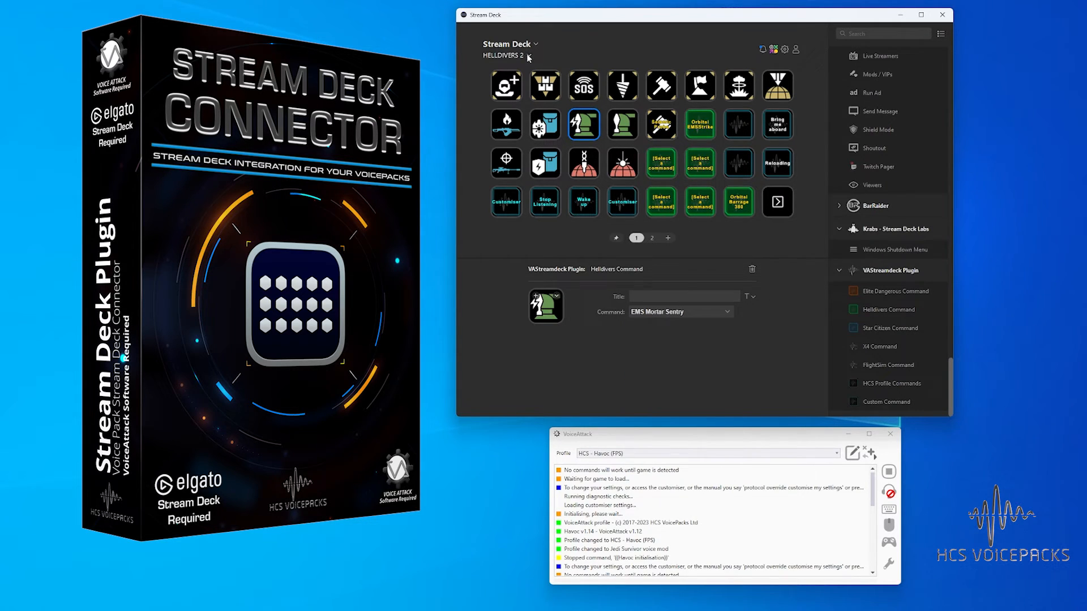
click(512, 56)
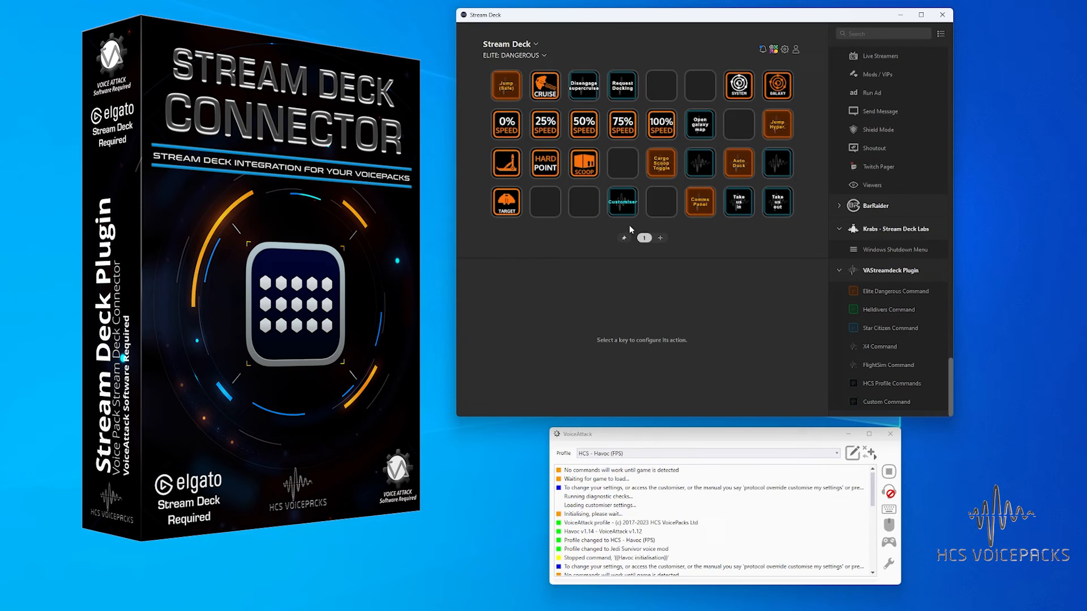
click(514, 55)
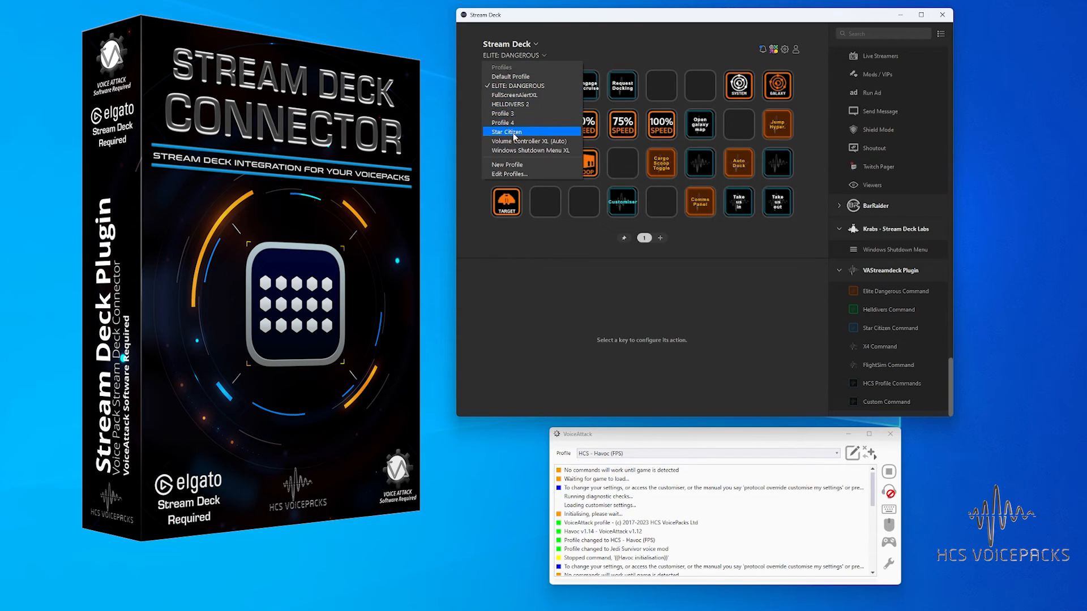
click(507, 132)
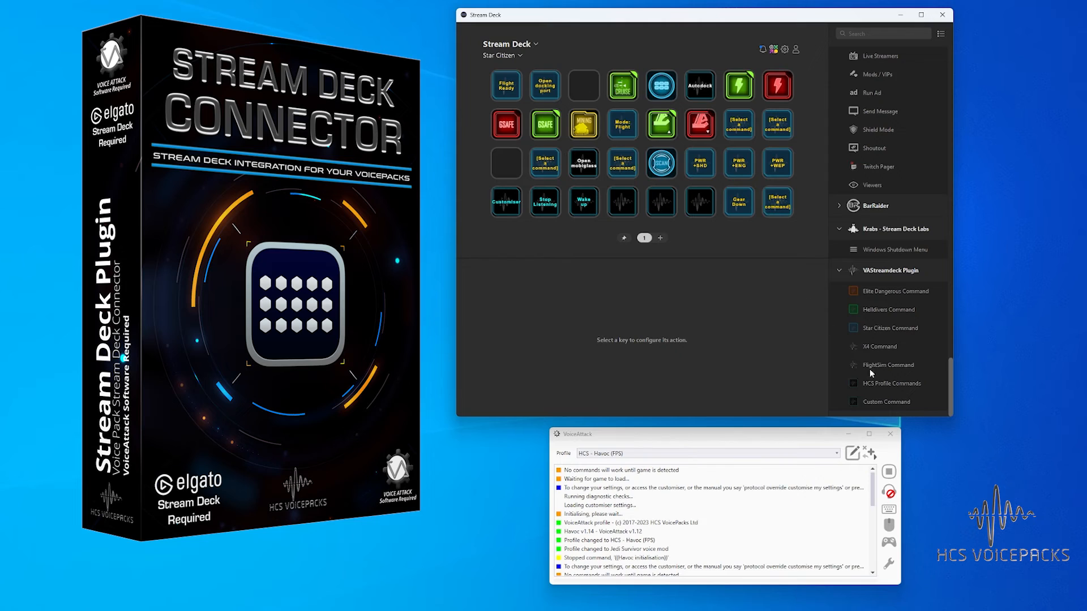
Place a second Custom Command on the first third-row key and expand its Details.
click(506, 163)
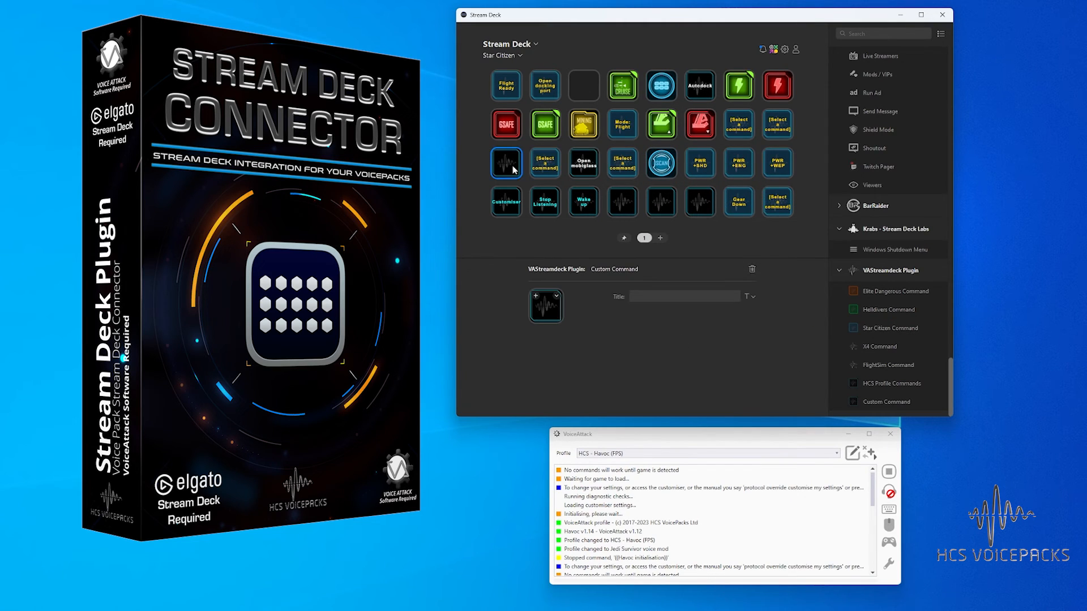
click(506, 163)
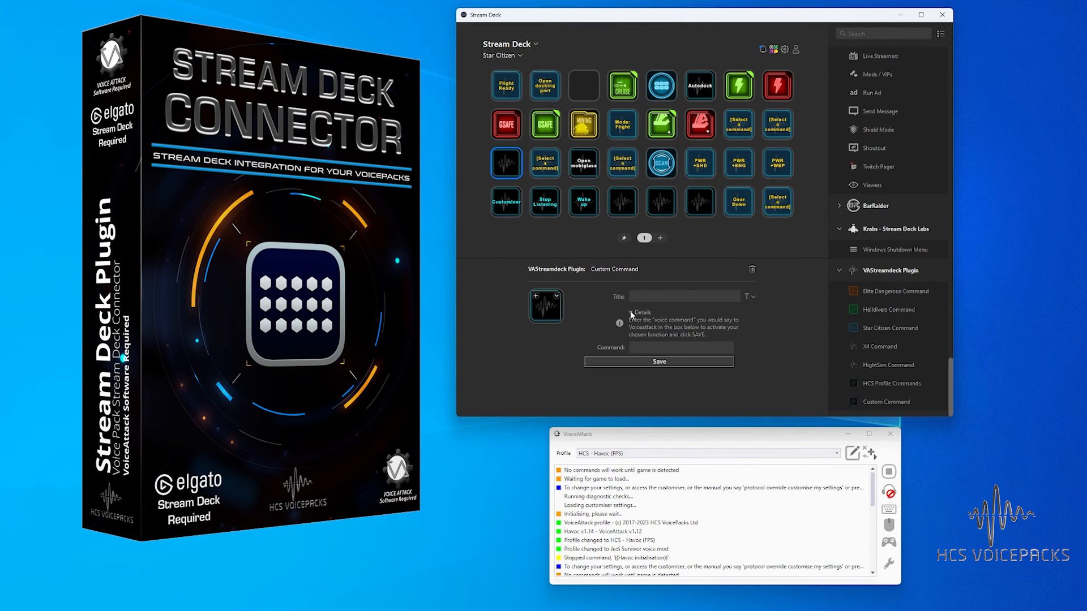